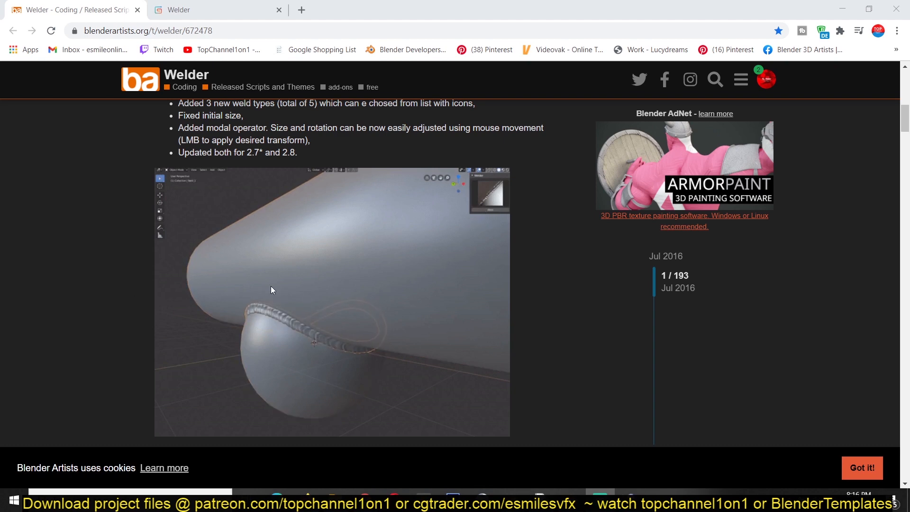
- View the Welder add-on's Gumroad store page from the forum thread link
scroll("down", 3)
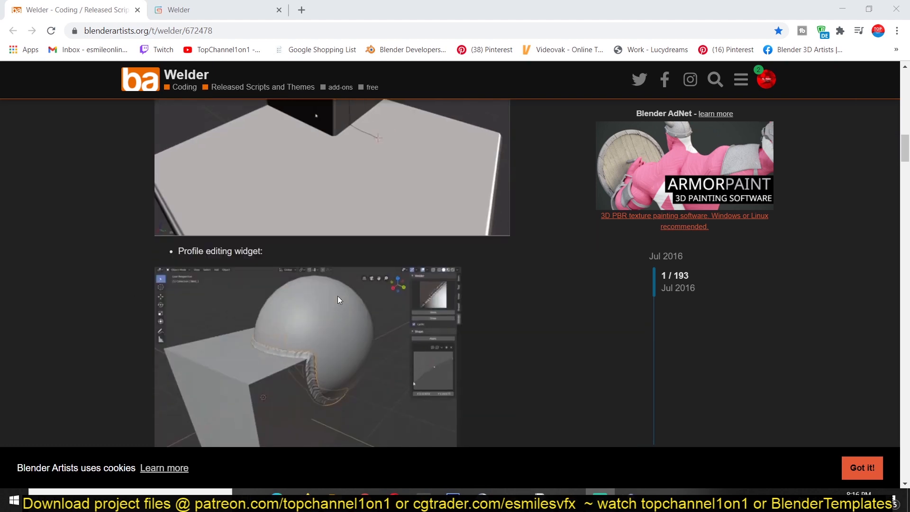
scroll("down", 3)
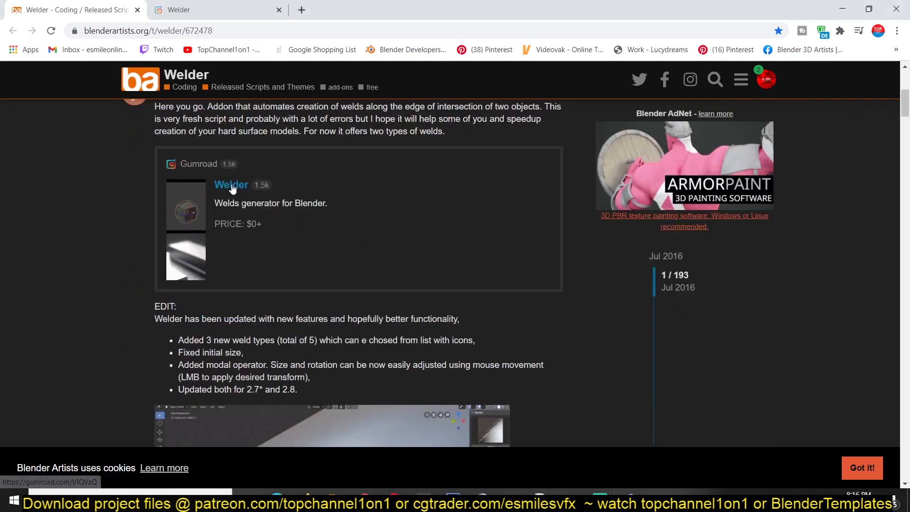
left_click(231, 185)
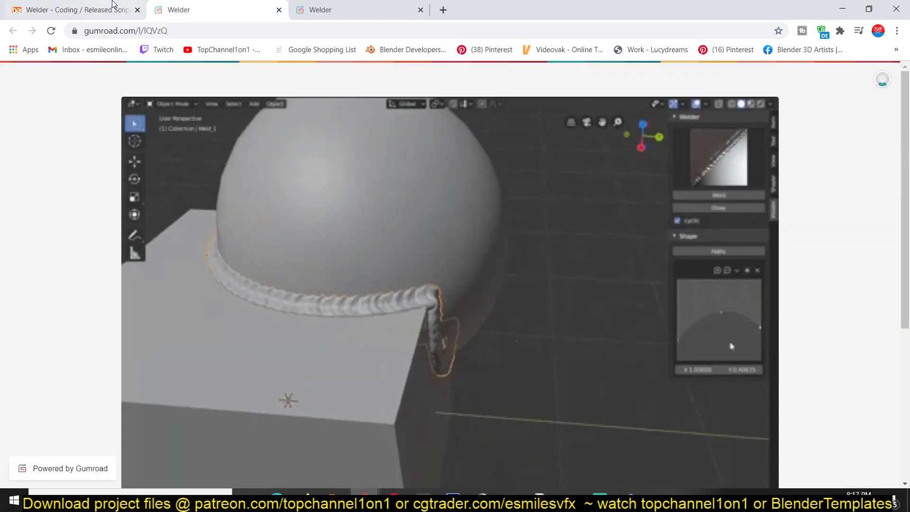
- Return to the blenderartists Welder thread and scroll down to its Popular Links list
left_click(69, 9)
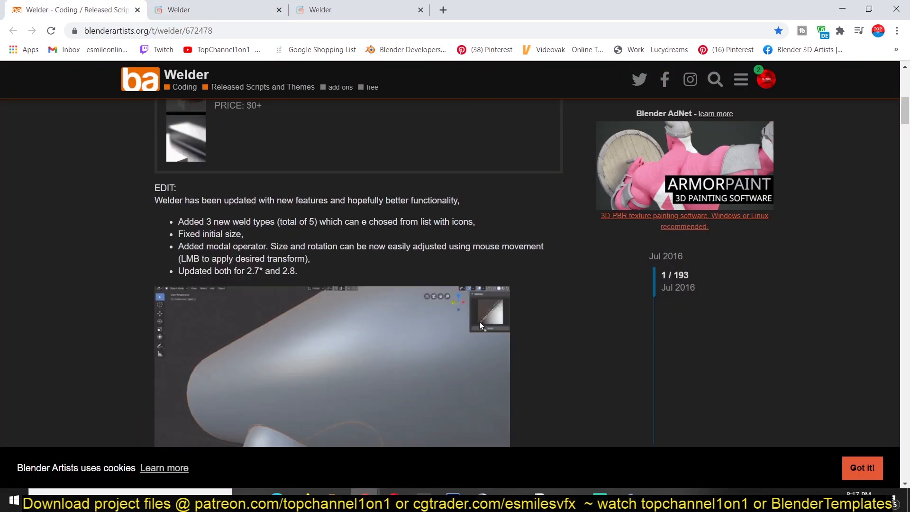
scroll("down", 3)
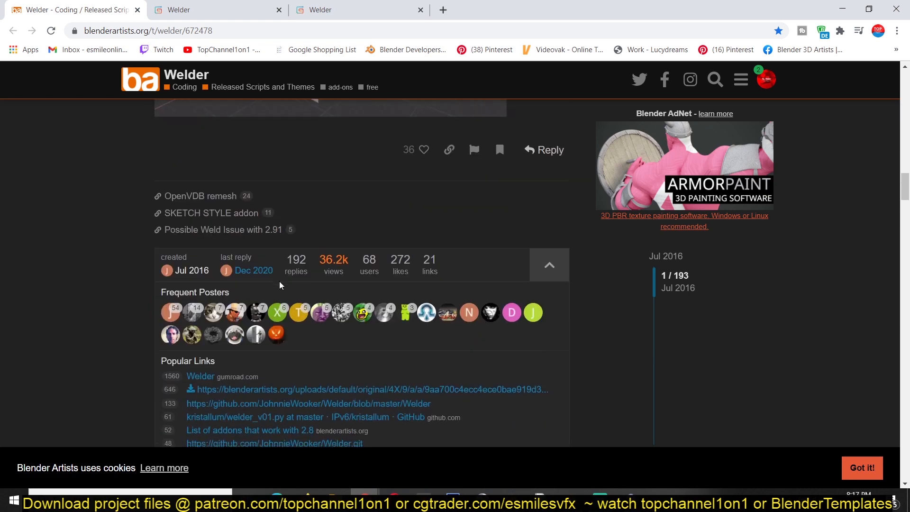
scroll("down", 3)
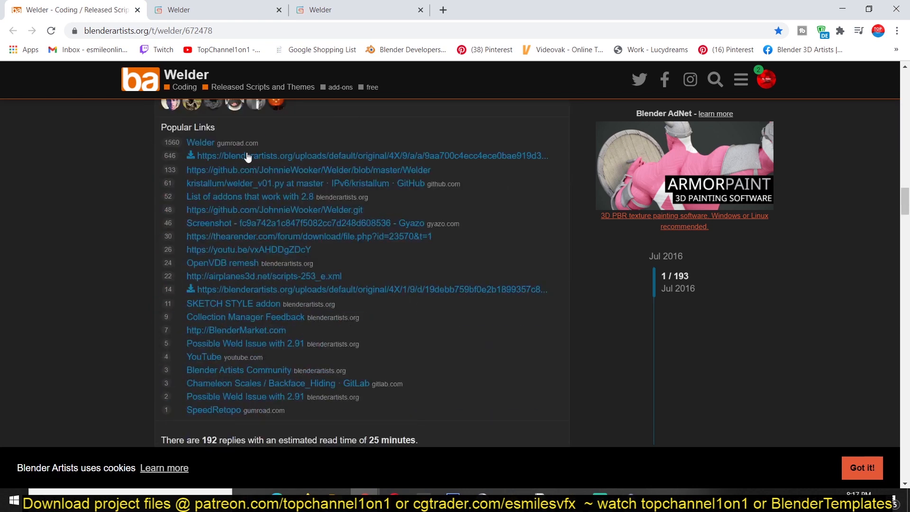
mouse_move(359, 183)
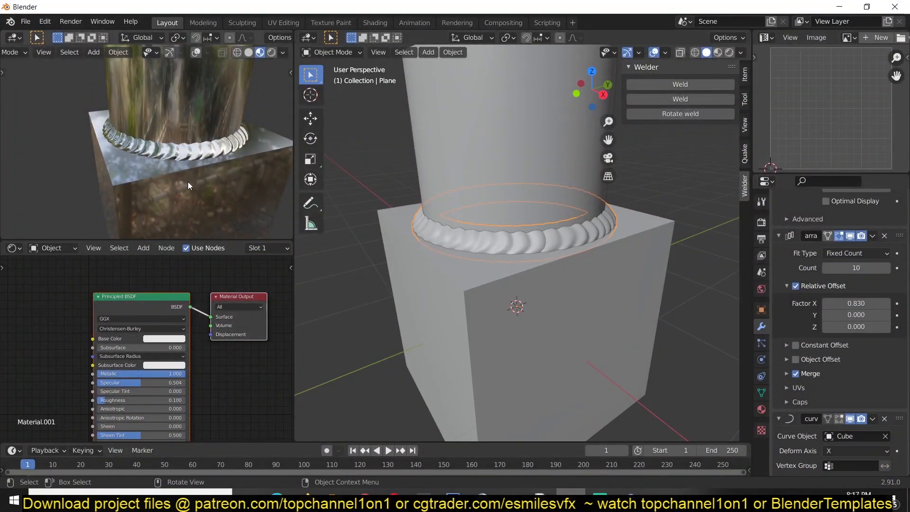
mouse_move(236, 168)
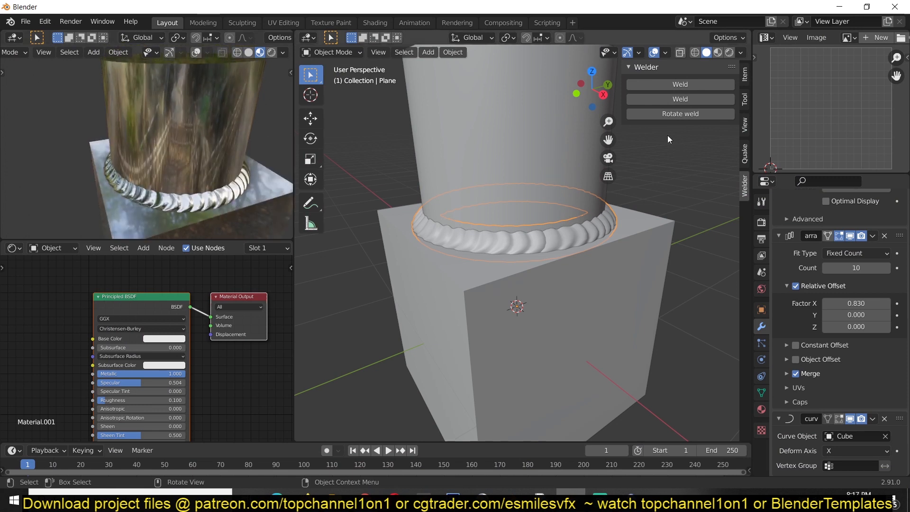
- Select the two stacked cubes and bring up their Object Context Menu
left_click(516, 186)
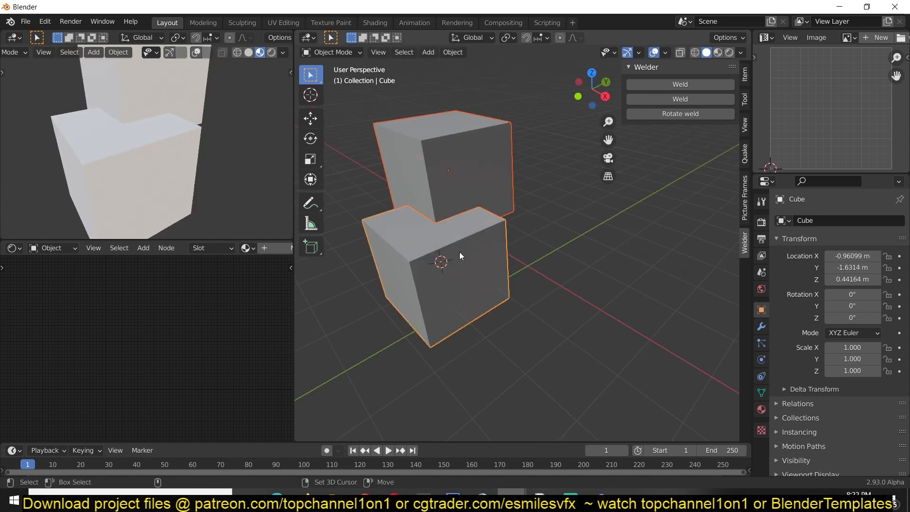
right_click(459, 265)
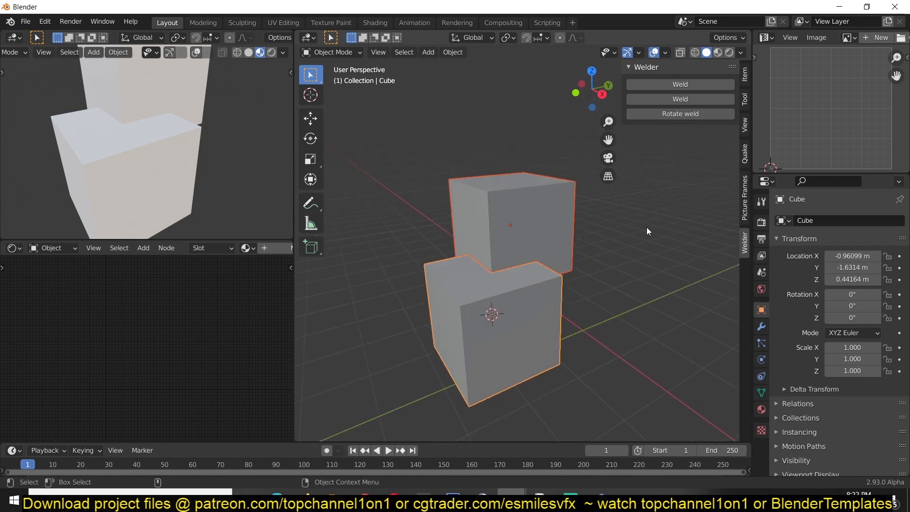
mouse_move(609, 295)
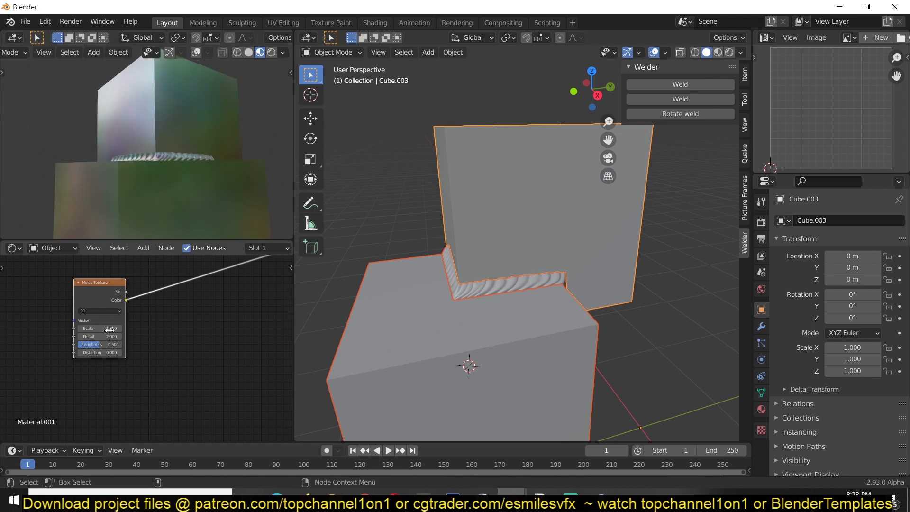
- Weld the two cubes along their seam and view the weld material's noise texture scale
left_click(760, 325)
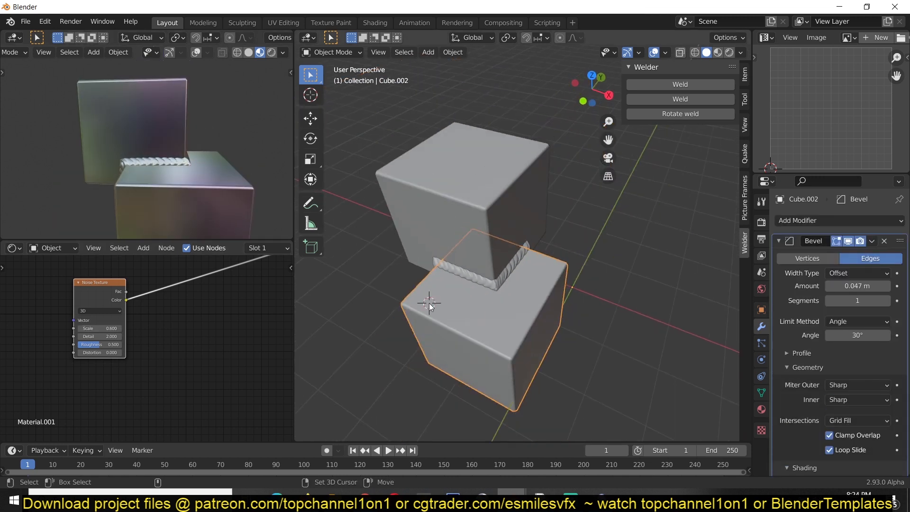
- Add a Suzanne monkey head mesh onto the cube and apply its scale
left_click(428, 51)
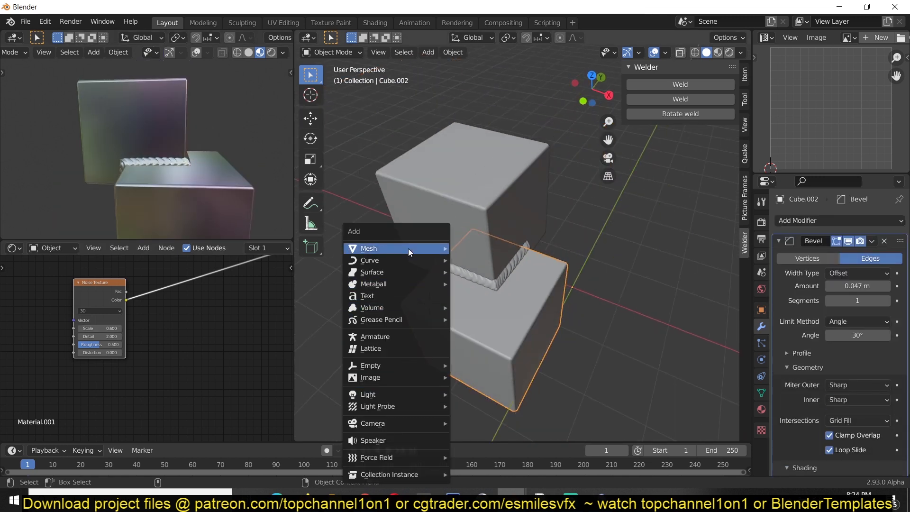
left_click(368, 247)
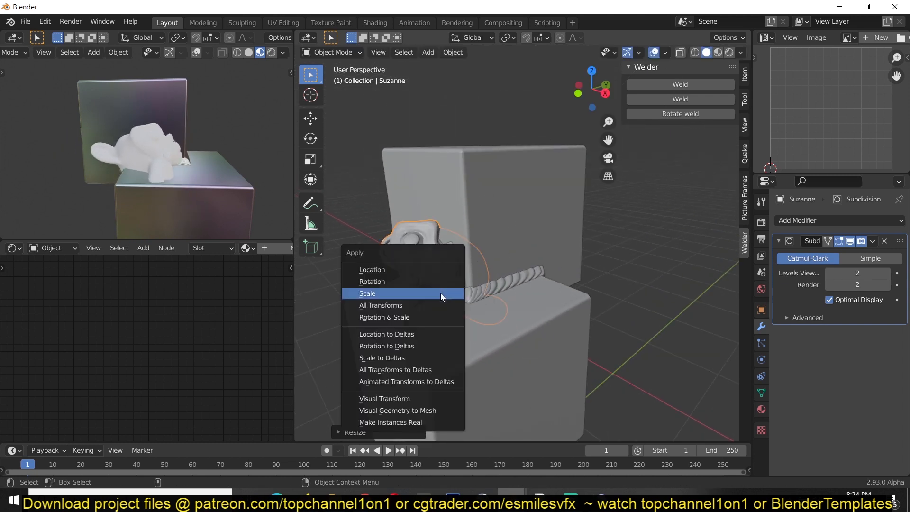
left_click(367, 293)
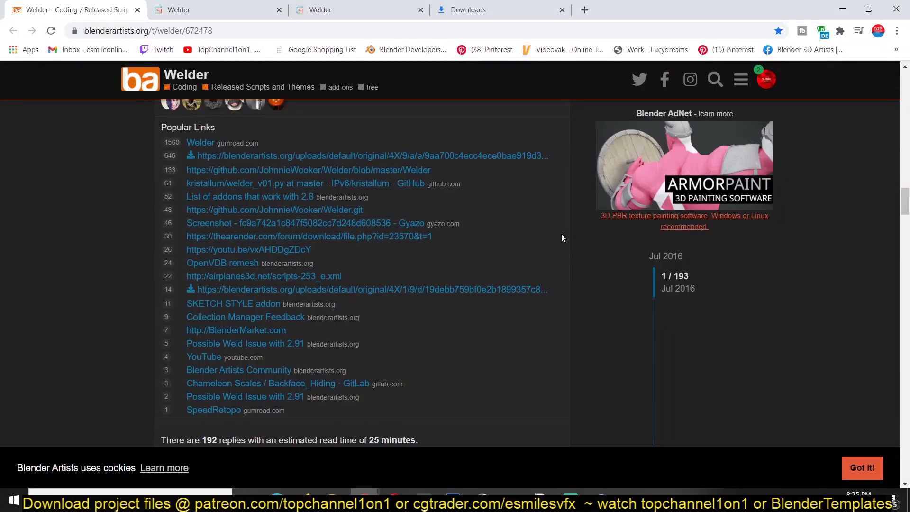
mouse_move(513, 342)
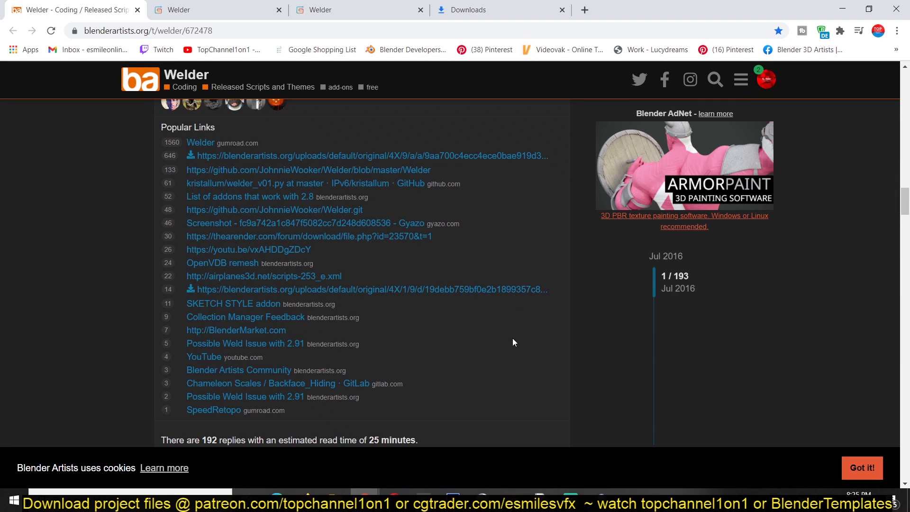